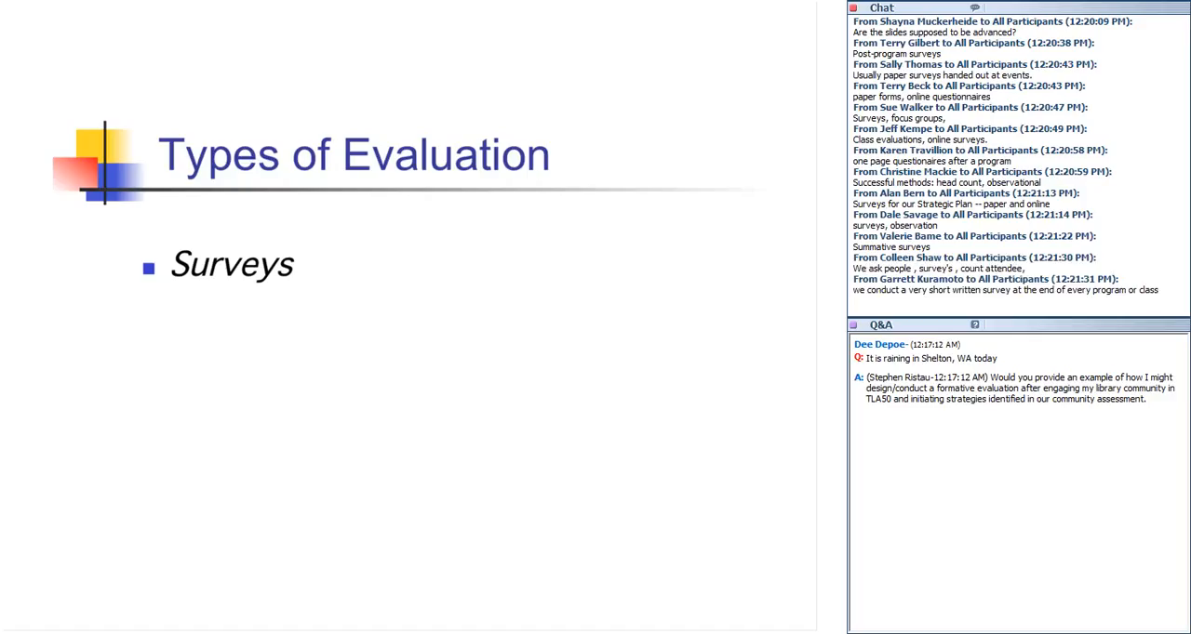
{"action": "scroll", "scroll_direction": "down", "scroll_amount": 3}
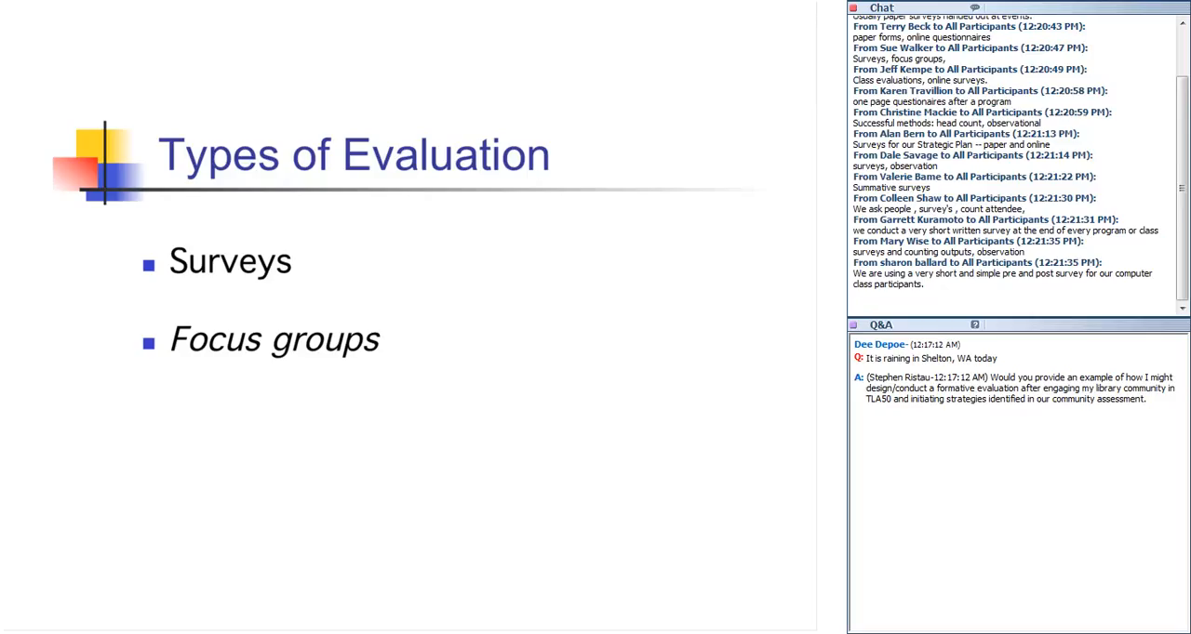
{"action": "scroll", "scroll_direction": "down", "scroll_amount": 3}
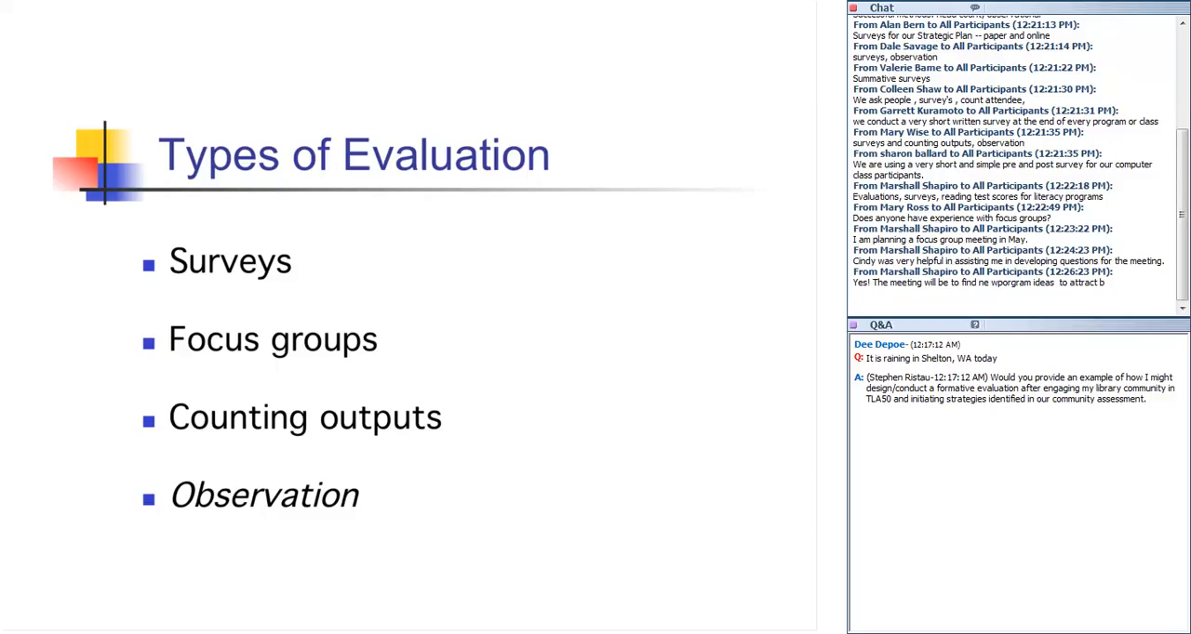
{"action": "scroll", "scroll_direction": "down", "scroll_amount": 3}
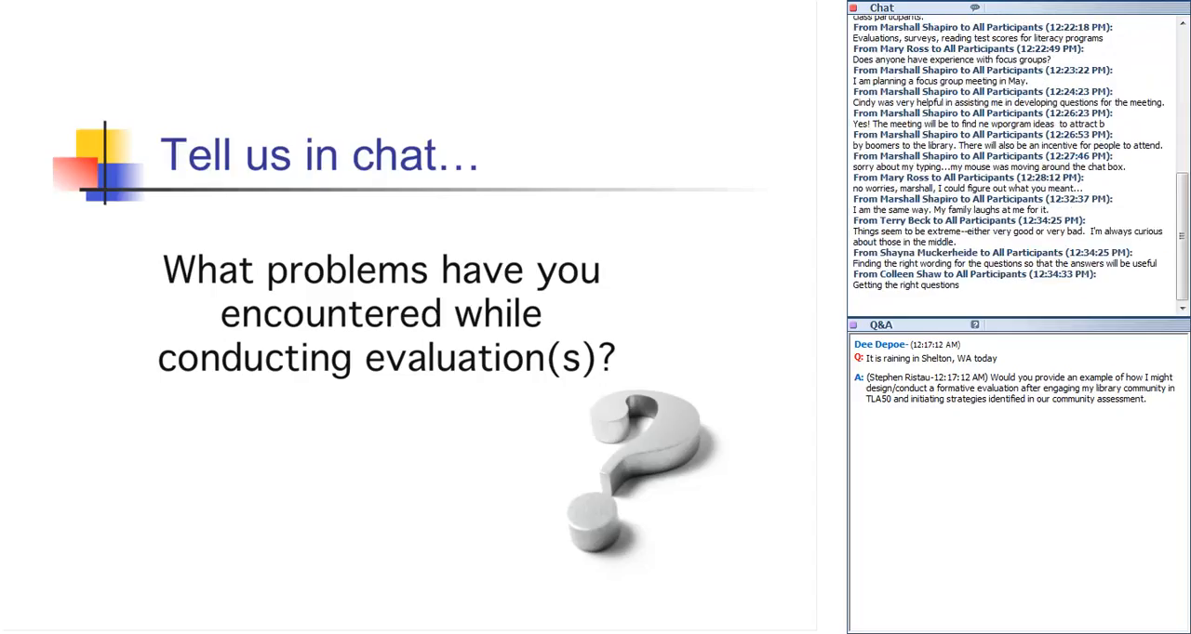
{"action": "scroll", "scroll_direction": "down", "scroll_amount": 3}
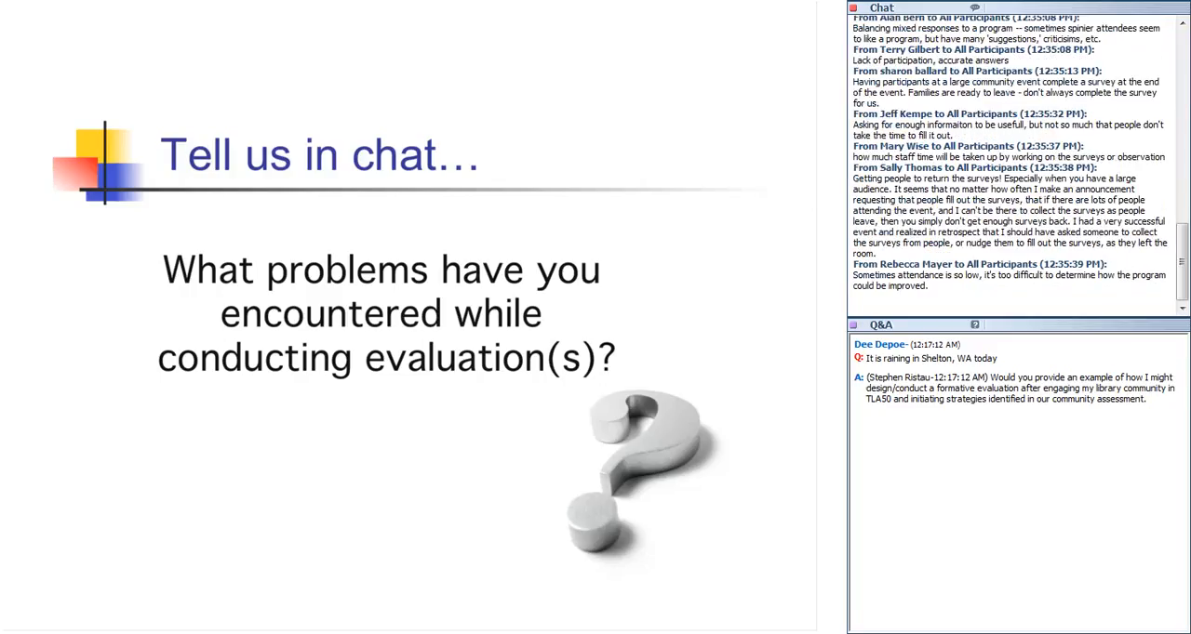
{"action": "scroll", "scroll_direction": "down", "scroll_amount": 3}
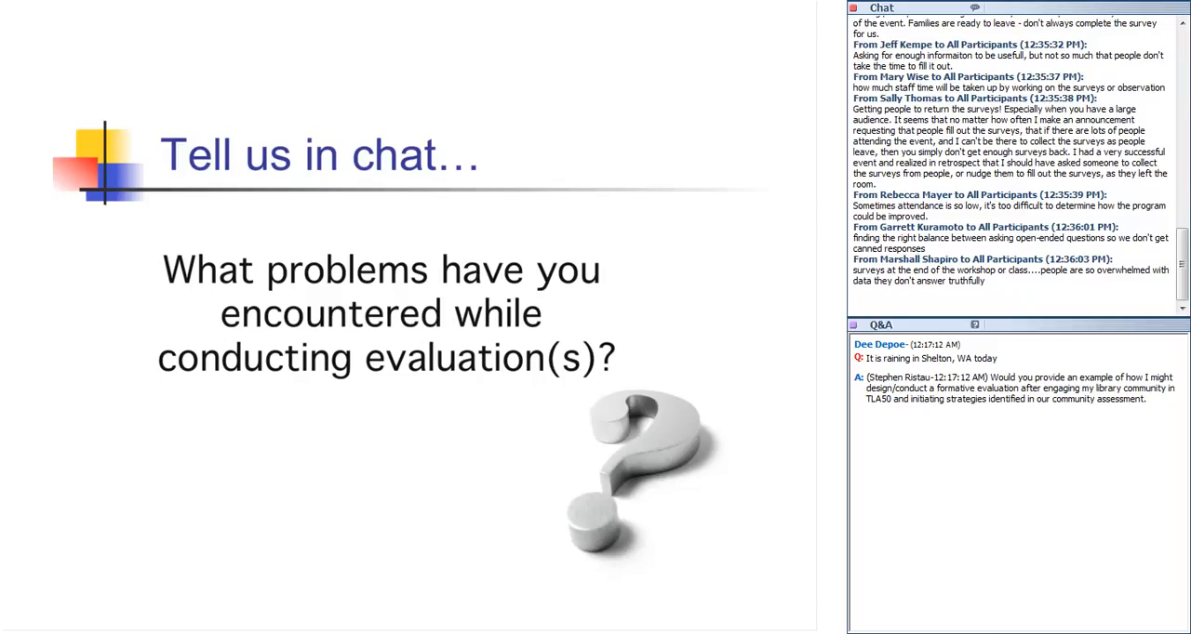
{"action": "scroll", "scroll_direction": "down", "scroll_amount": 3}
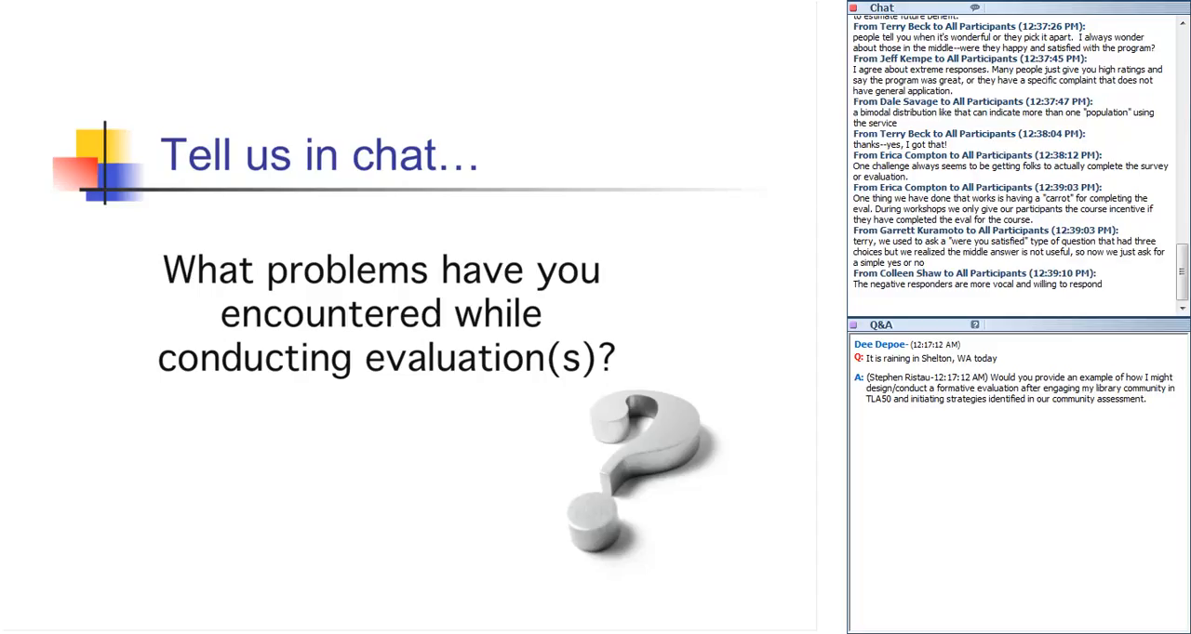
{"action": "scroll", "scroll_direction": "down", "scroll_amount": 3}
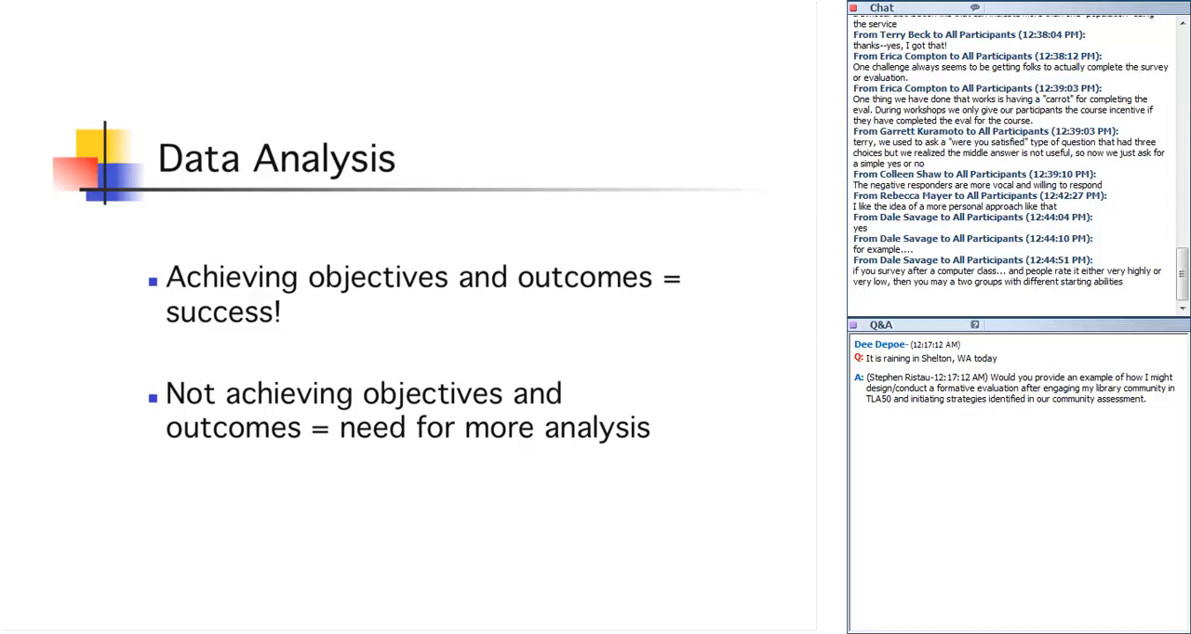
{"action": "scroll", "scroll_direction": "down", "scroll_amount": 3}
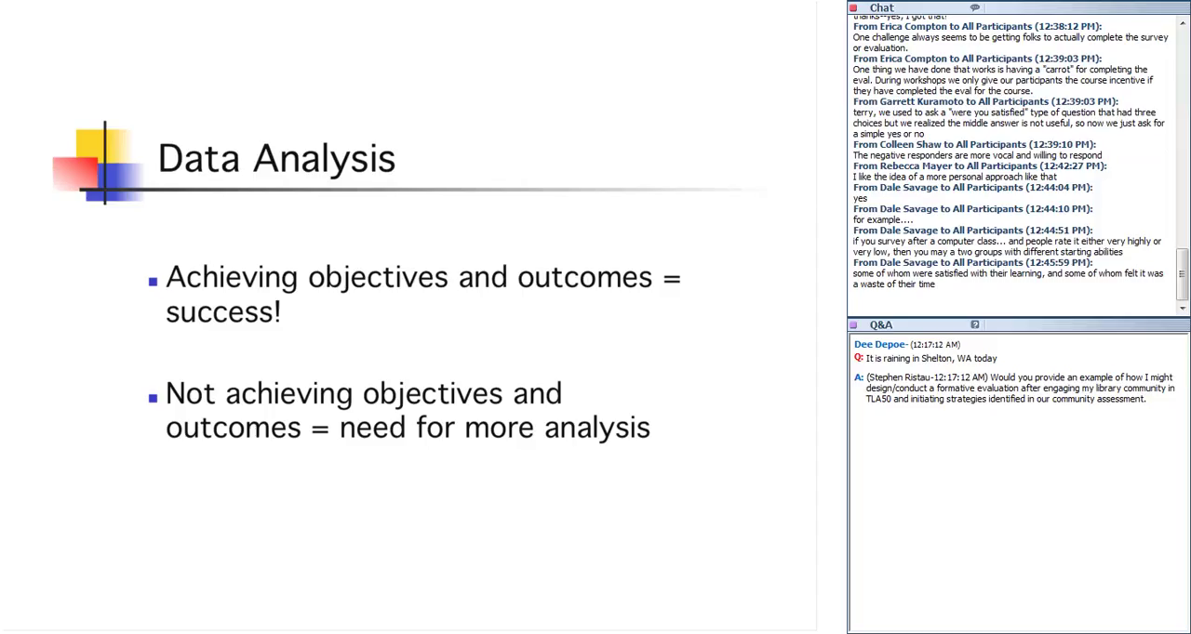
{"action": "scroll", "scroll_direction": "down", "scroll_amount": 3}
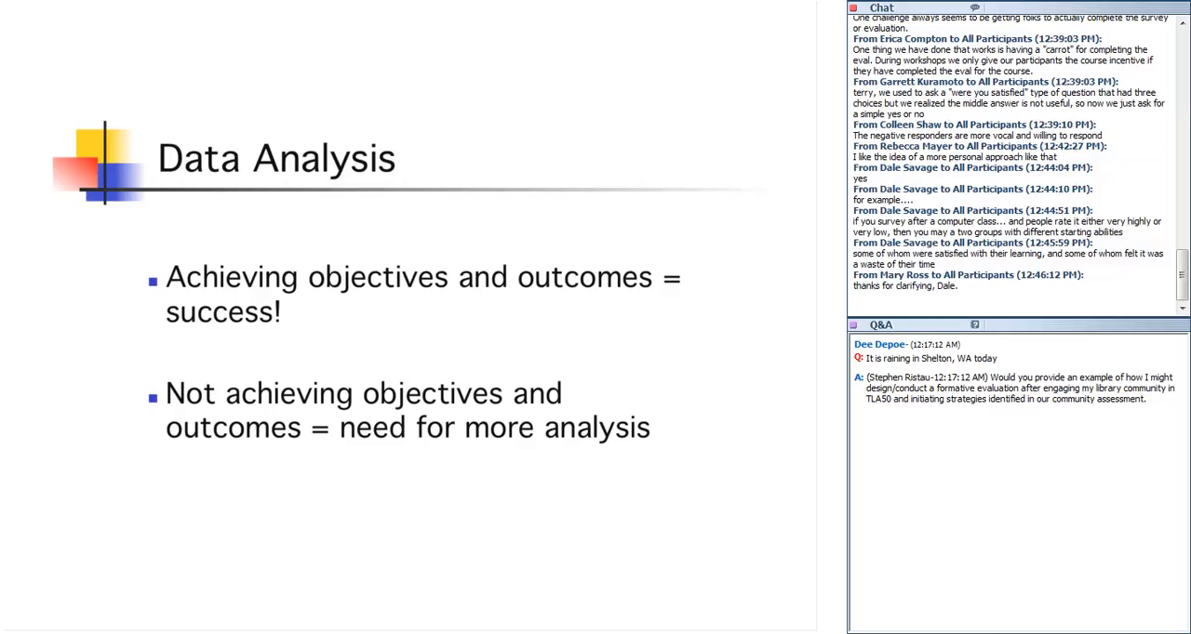
{"action": "scroll", "scroll_direction": "down", "scroll_amount": 3}
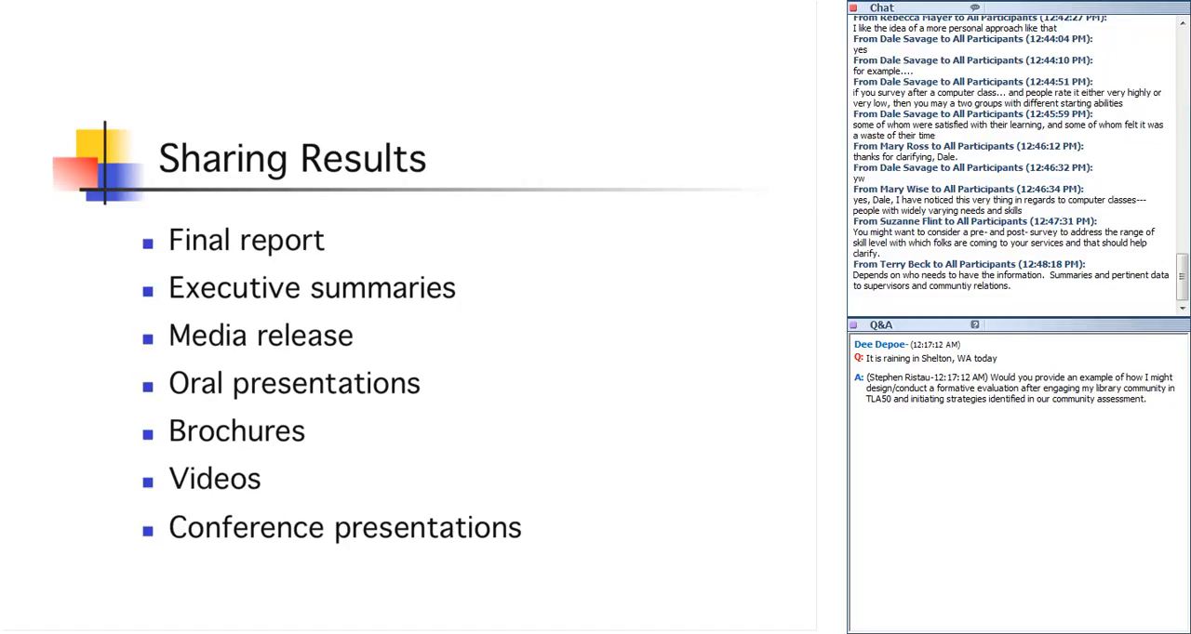
{"action": "scroll", "scroll_direction": "down", "scroll_amount": 3}
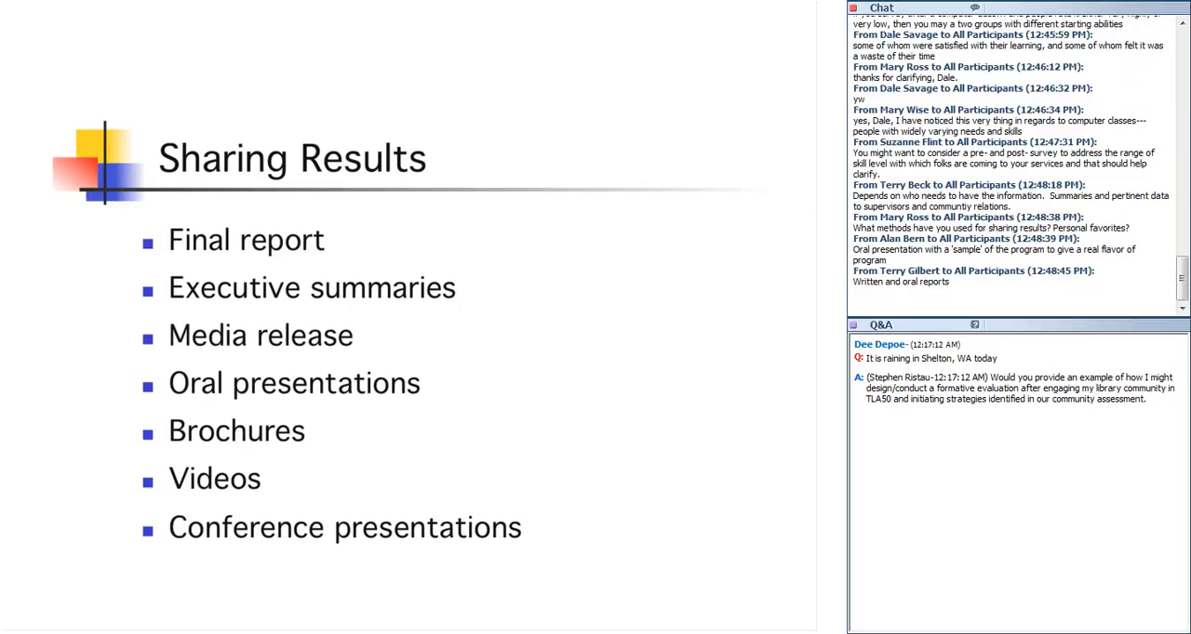
{"action": "scroll", "scroll_direction": "down", "scroll_amount": 3}
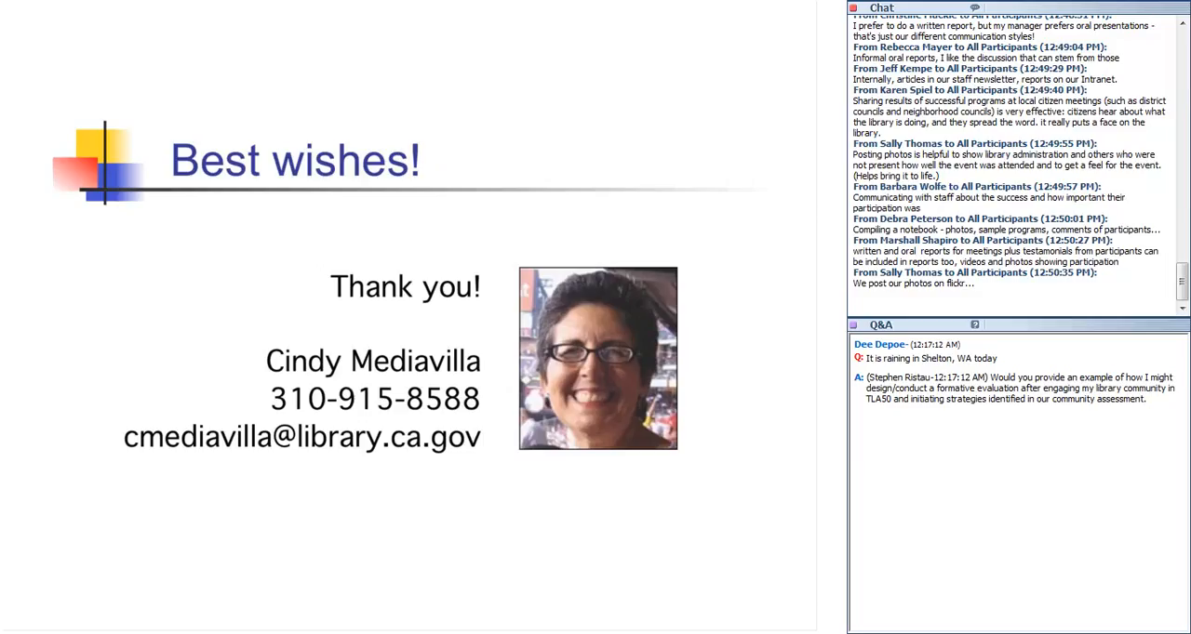
{"action": "scroll", "scroll_direction": "down", "scroll_amount": 3}
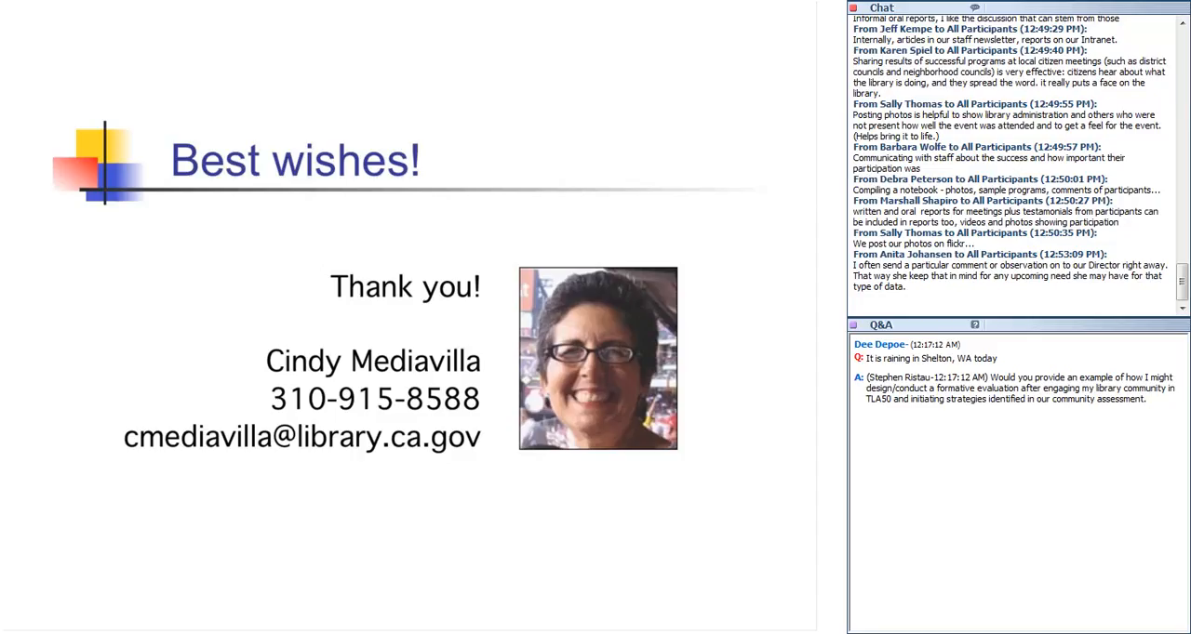
{"action": "scroll", "scroll_direction": "down", "scroll_amount": 3}
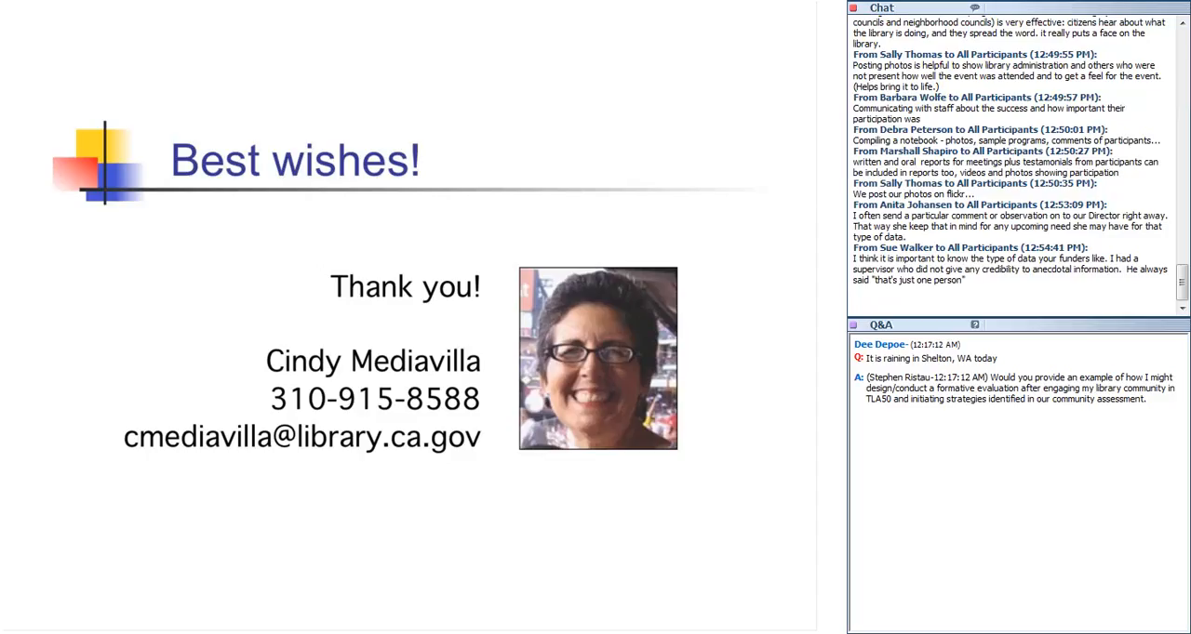
{"action": "scroll", "scroll_direction": "down", "scroll_amount": 3}
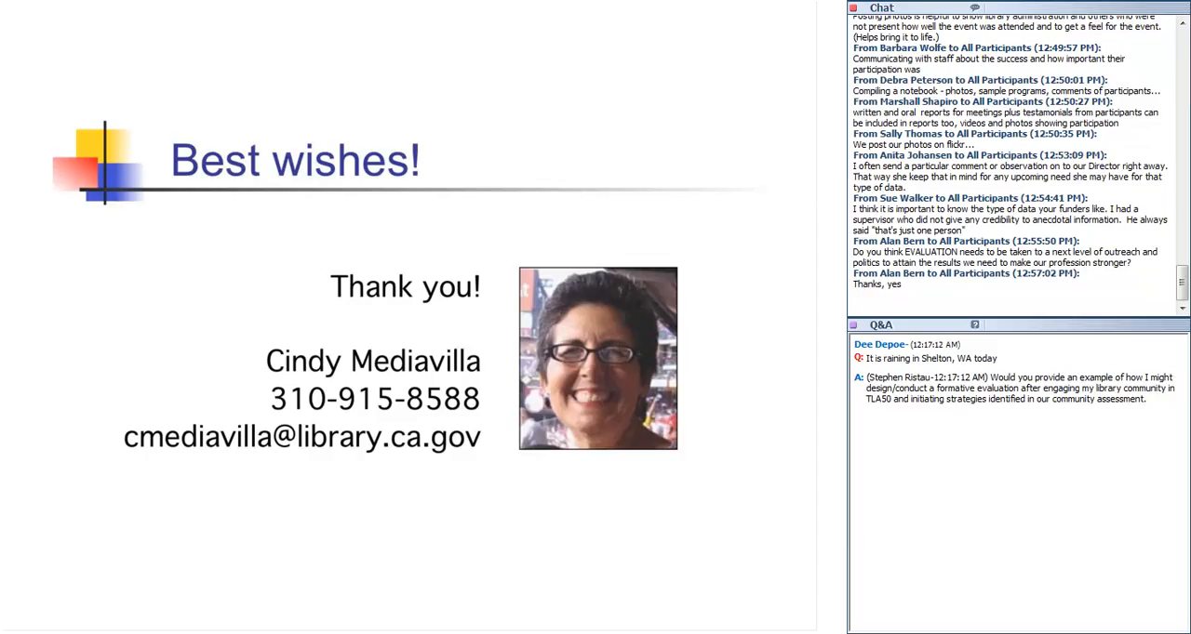
{"action": "scroll", "scroll_direction": "down", "scroll_amount": 3}
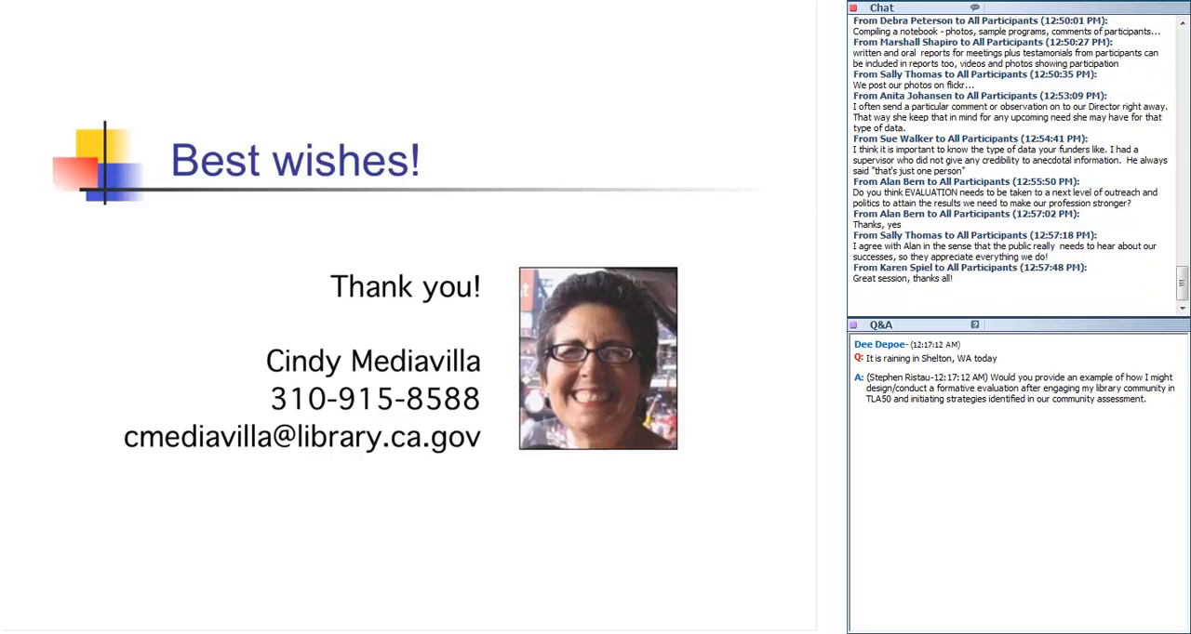
{"action": "scroll", "scroll_direction": "down", "scroll_amount": 3}
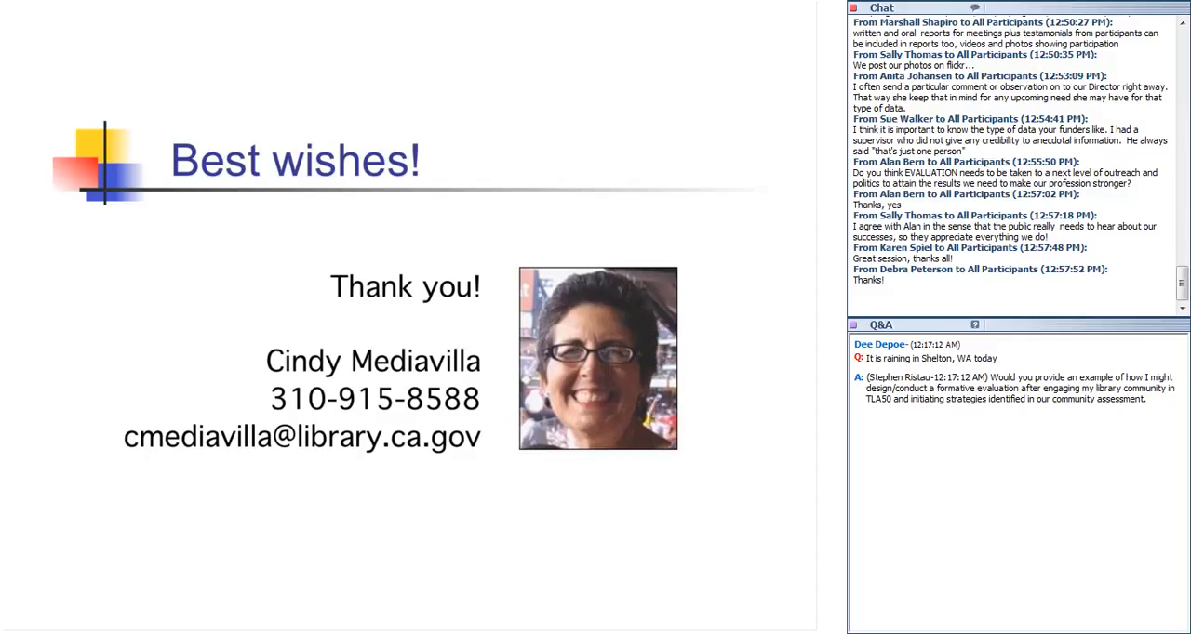
{"action": "scroll", "scroll_direction": "down", "scroll_amount": 3}
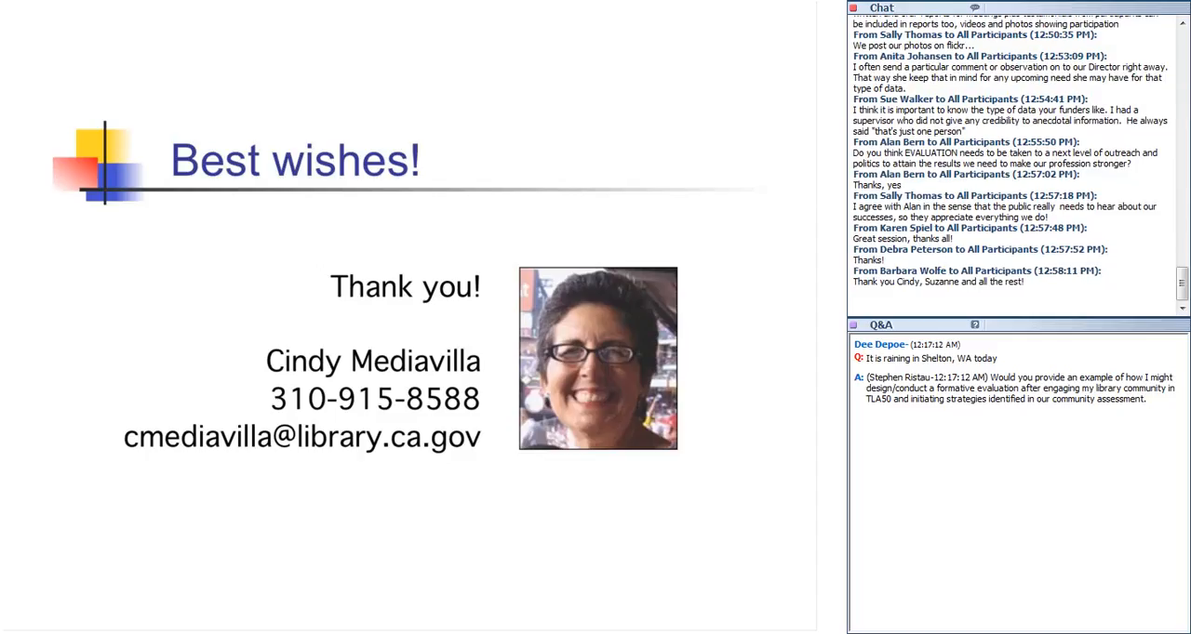